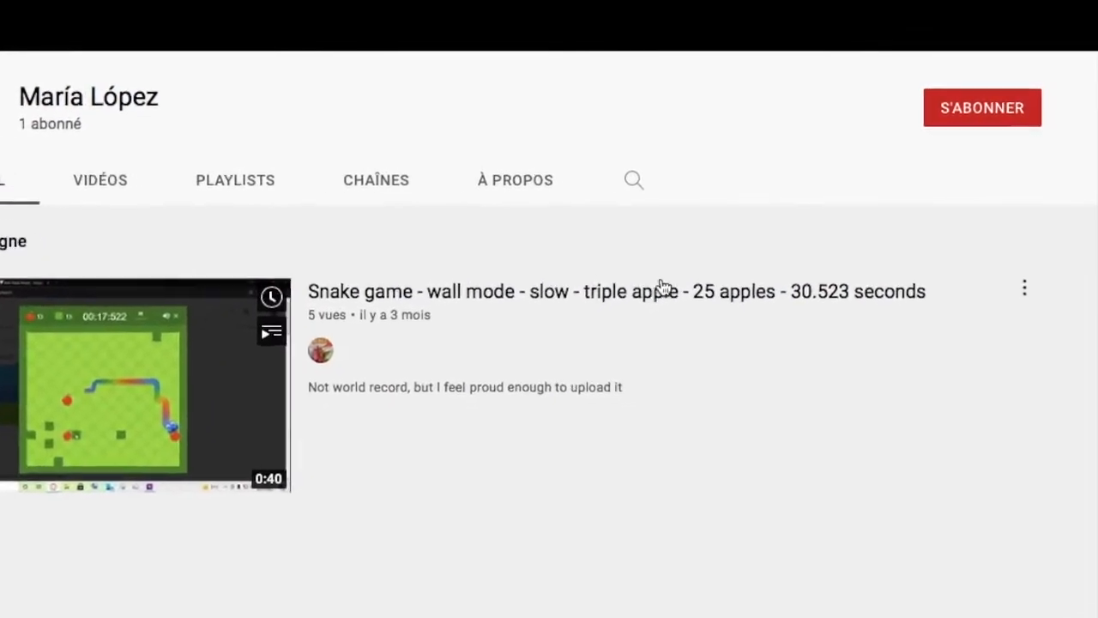
Subscribe to María López's channel, changing S'ABONNER to ABONNÉ with 2 abonnés
{"action": "left_click", "coordinate": [982, 106]}
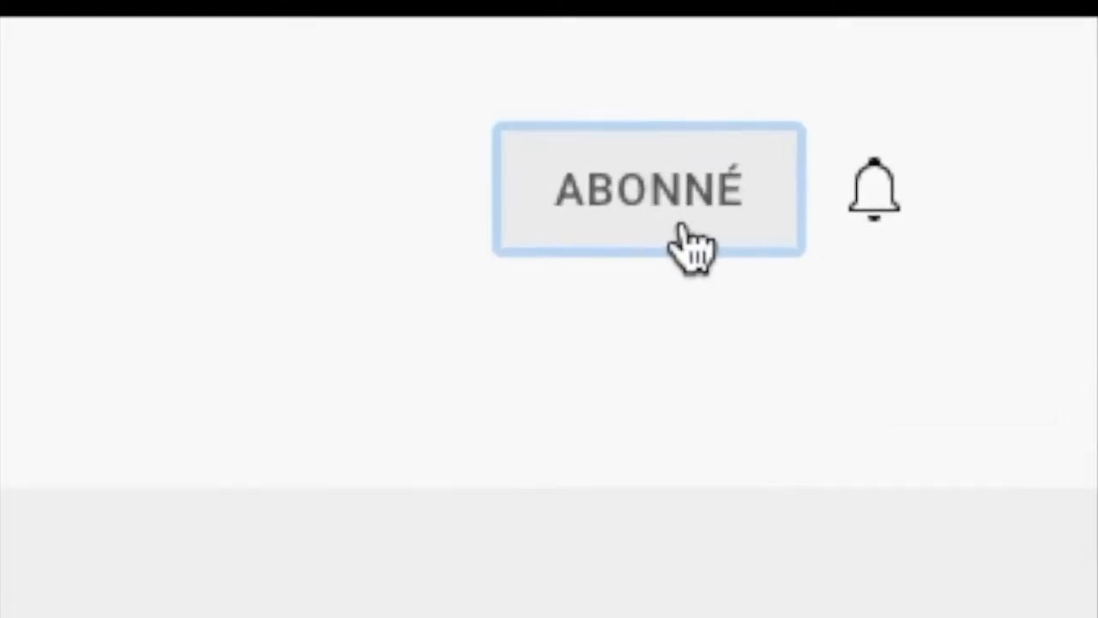
{"action": "left_click", "coordinate": [648, 189]}
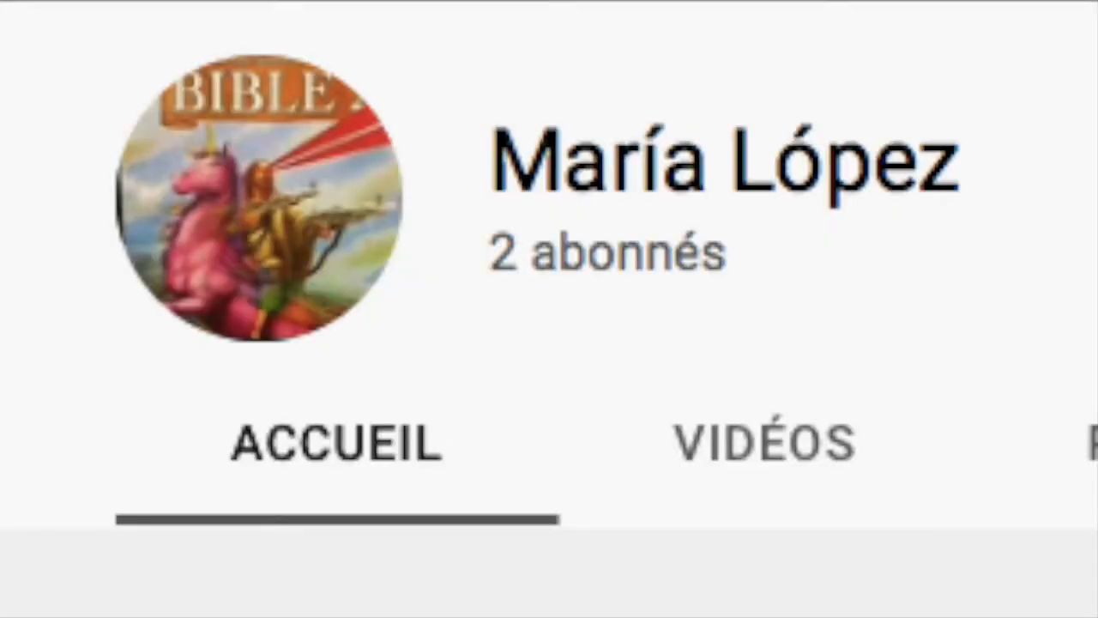